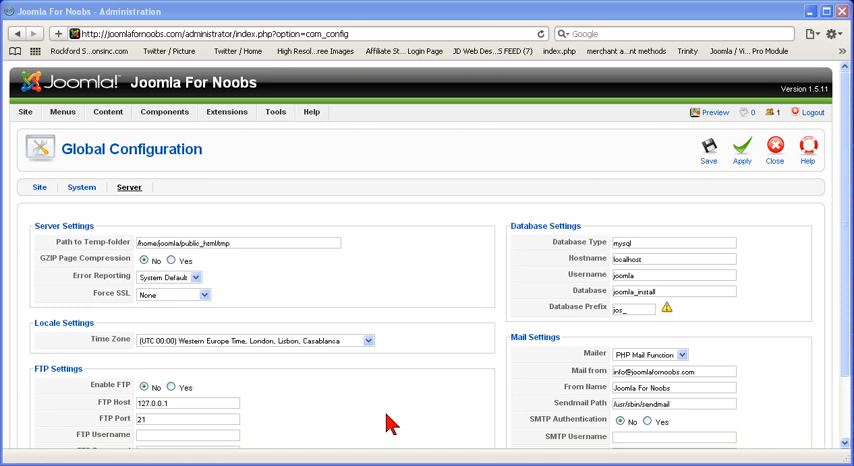
Step: Switch Global Configuration from the Server settings to the Site settings
left_click(40, 188)
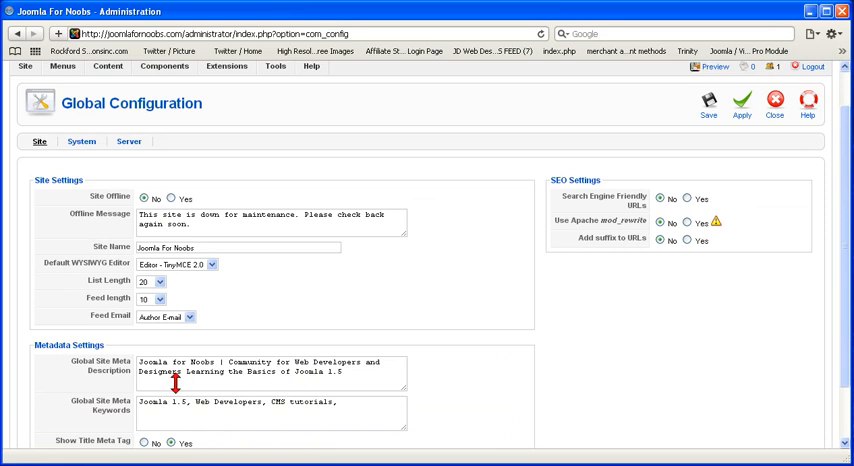
mouse_move(256, 408)
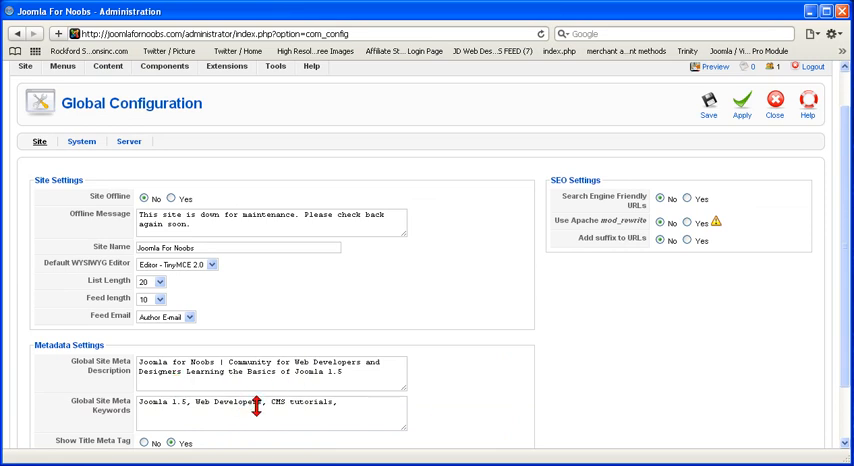
mouse_move(276, 304)
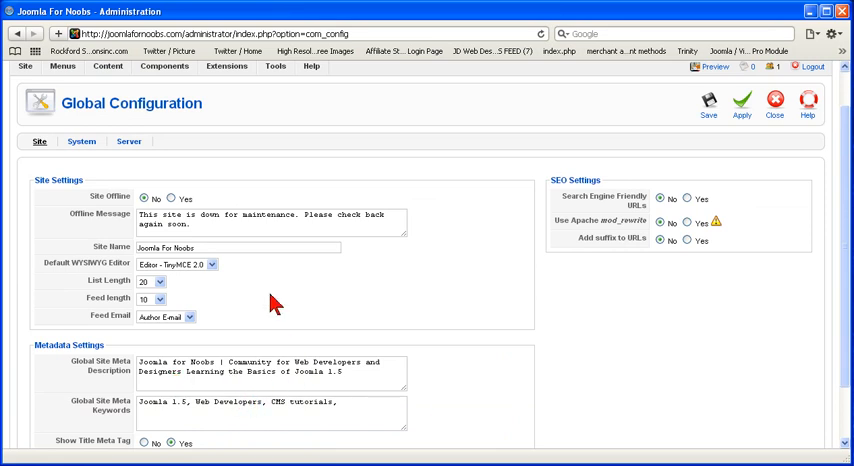
mouse_move(288, 316)
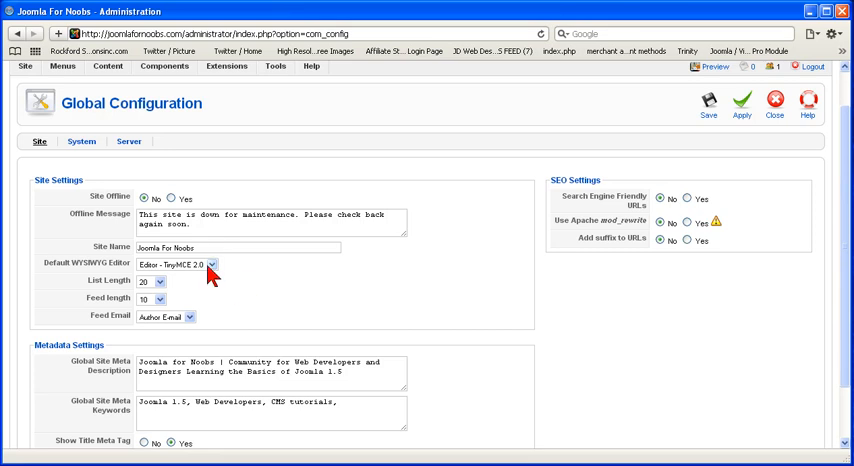
mouse_move(212, 276)
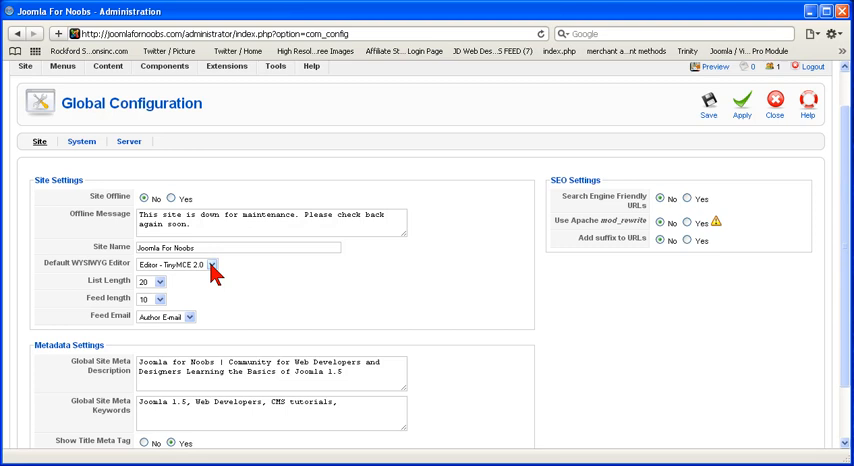
left_click(210, 264)
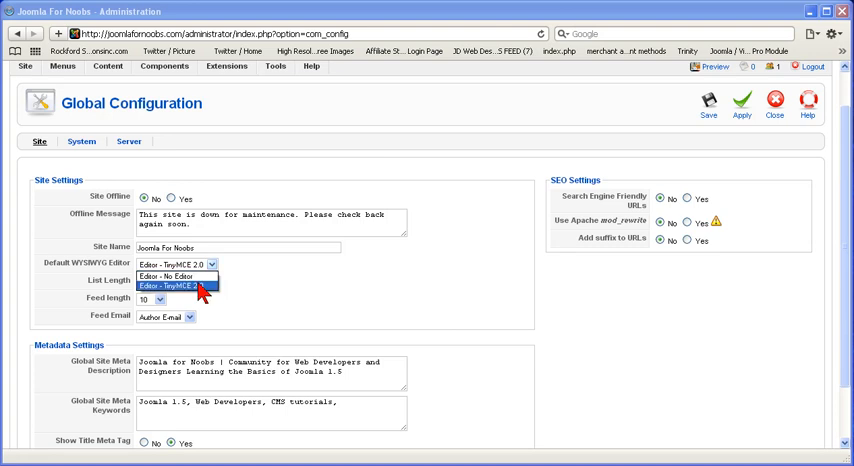
left_click(176, 286)
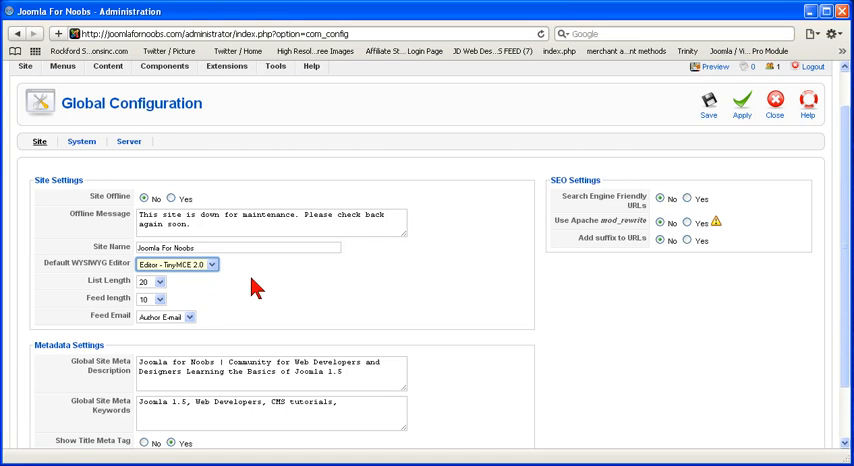
mouse_move(330, 294)
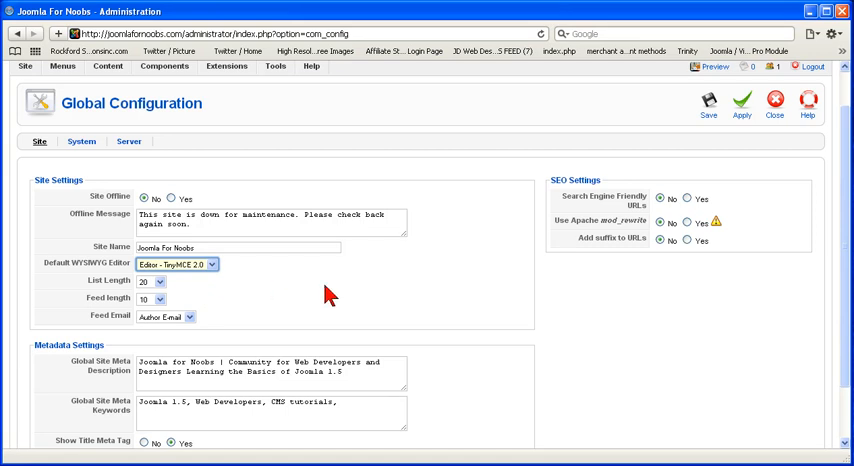
mouse_move(704, 280)
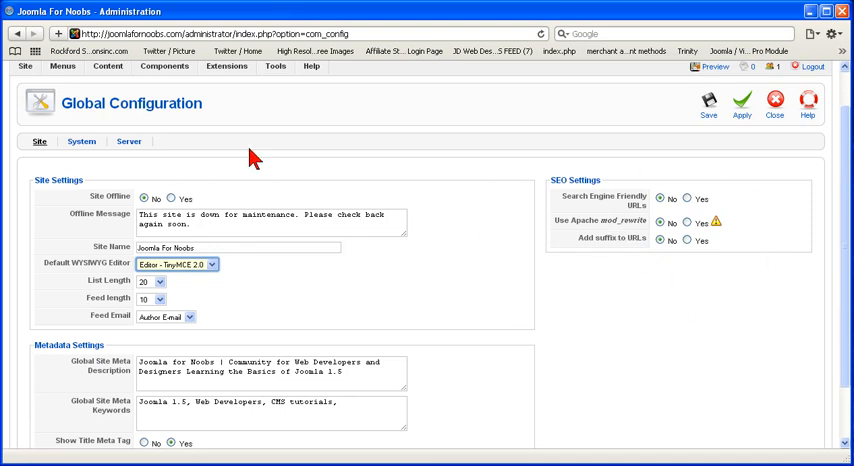
Step: Review the System settings, leaving user registration options unchanged
left_click(80, 140)
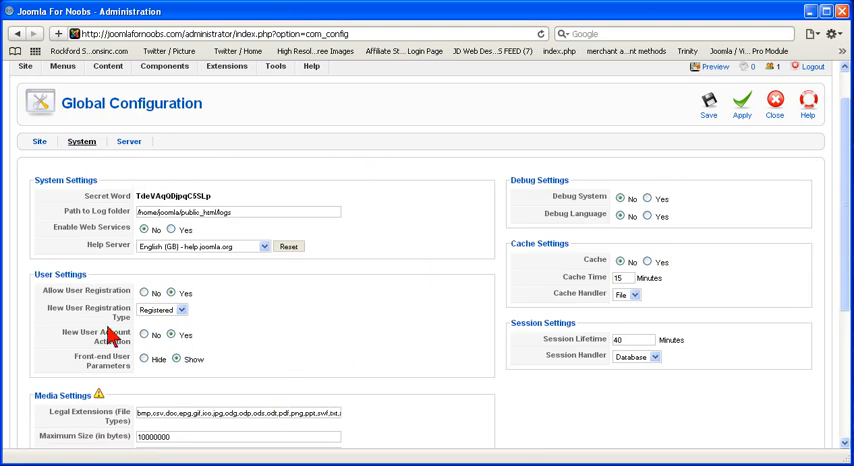
mouse_move(284, 300)
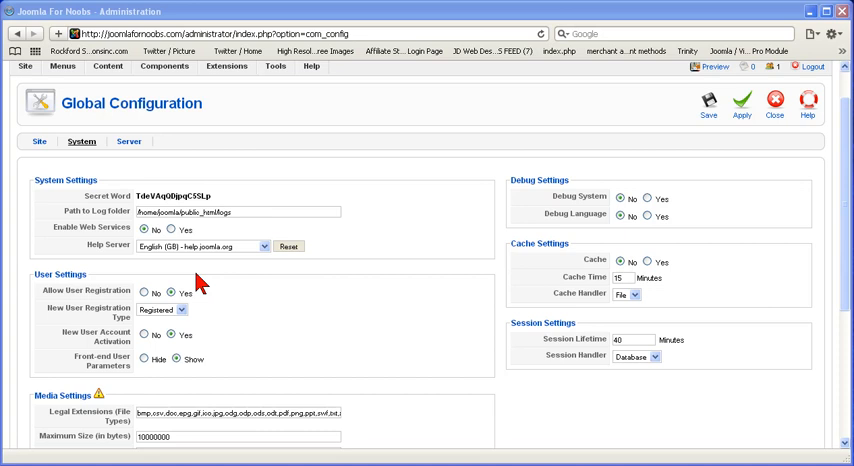
mouse_move(248, 318)
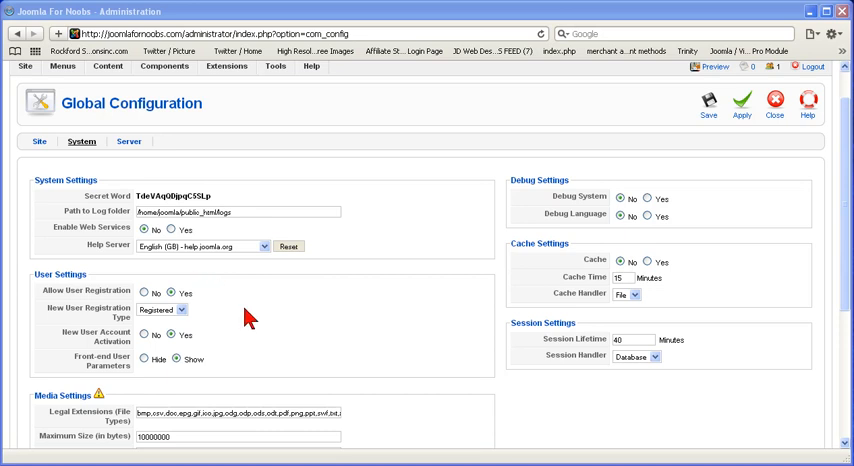
mouse_move(236, 356)
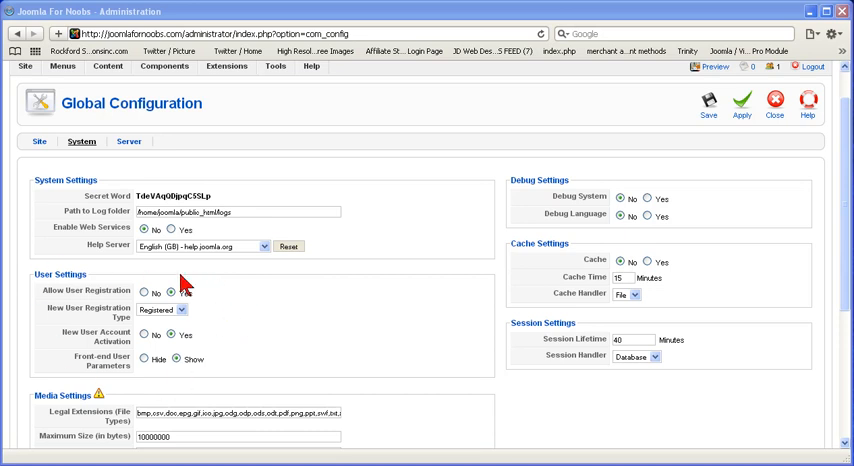
left_click(172, 292)
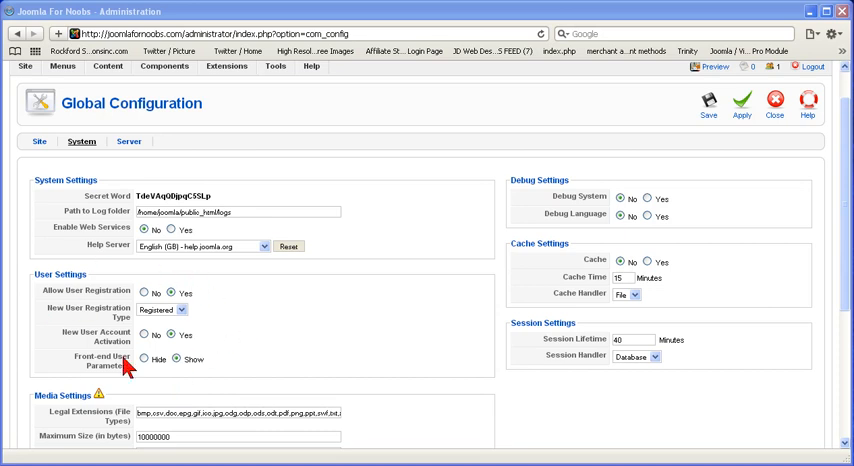
mouse_move(404, 352)
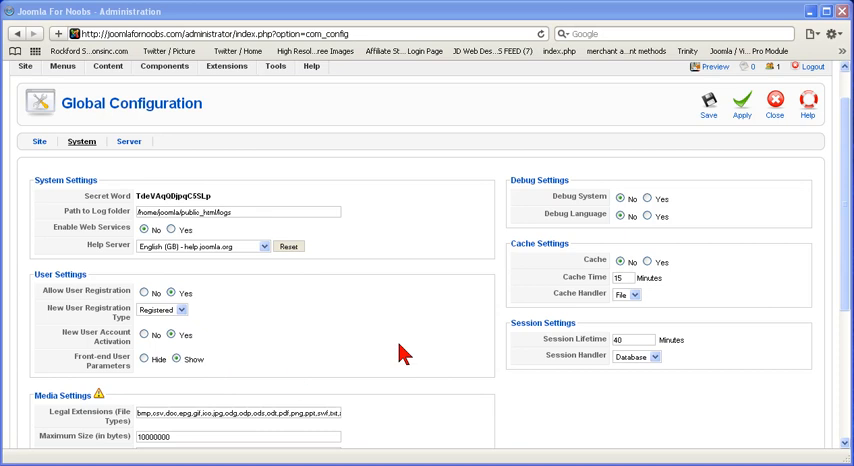
mouse_move(508, 202)
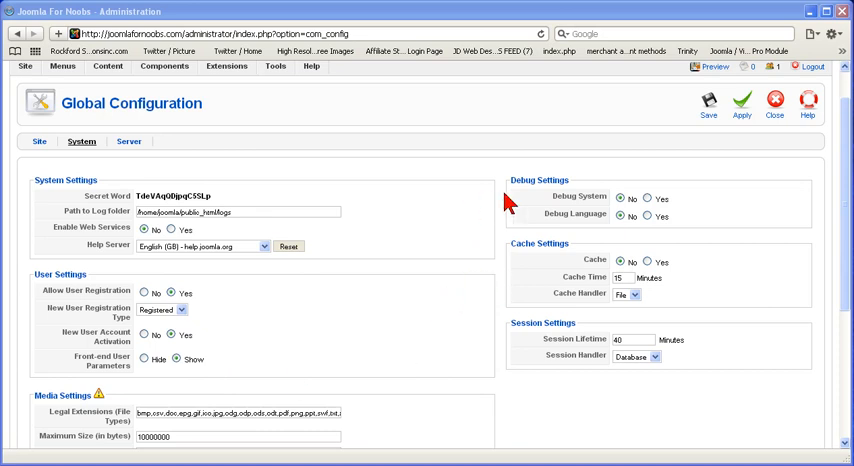
mouse_move(516, 204)
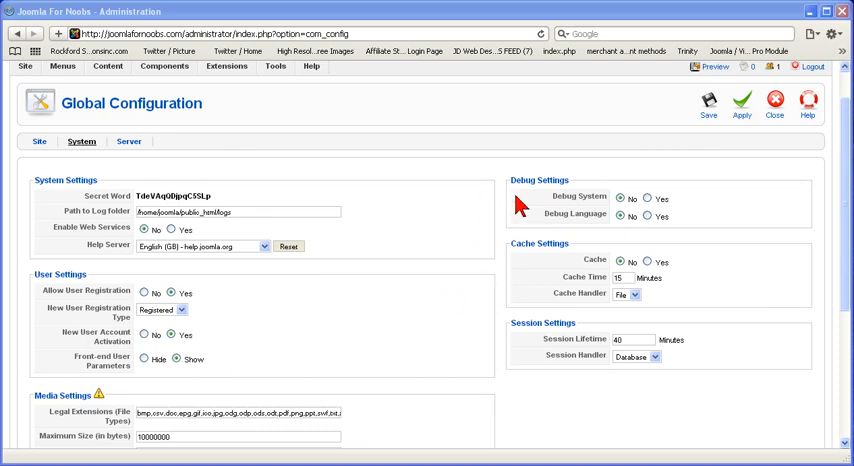
mouse_move(468, 276)
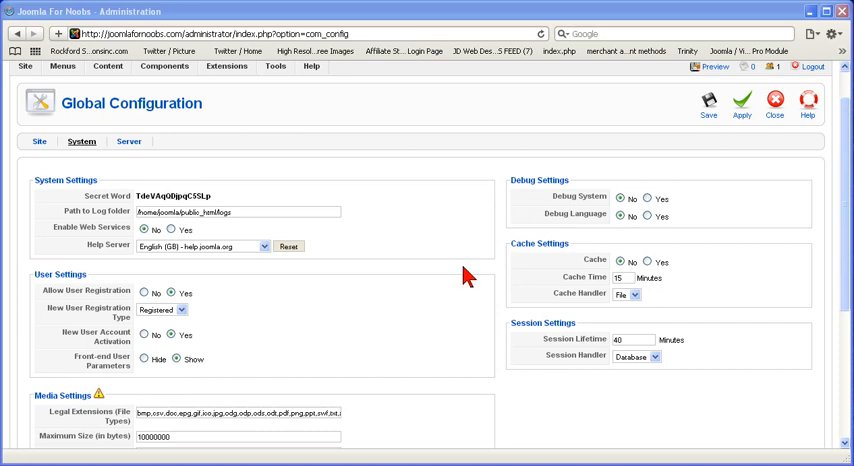
mouse_move(528, 292)
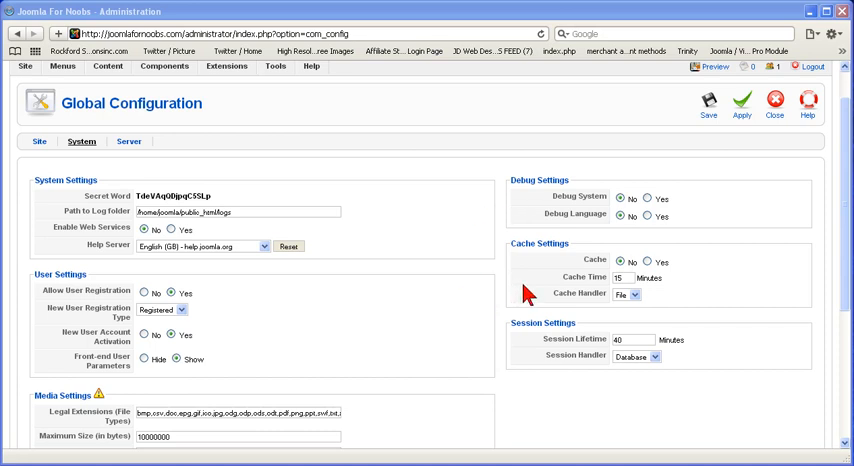
mouse_move(532, 372)
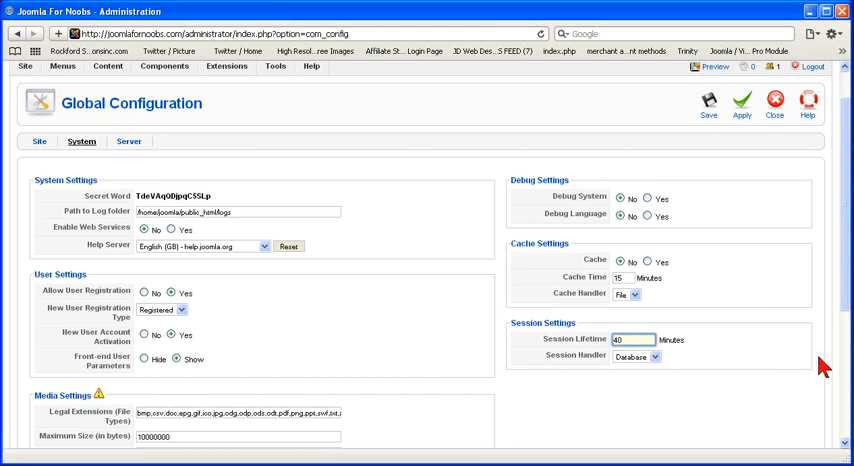
Step: Set Session Lifetime to 30 minutes and move to the Server settings
type("0")
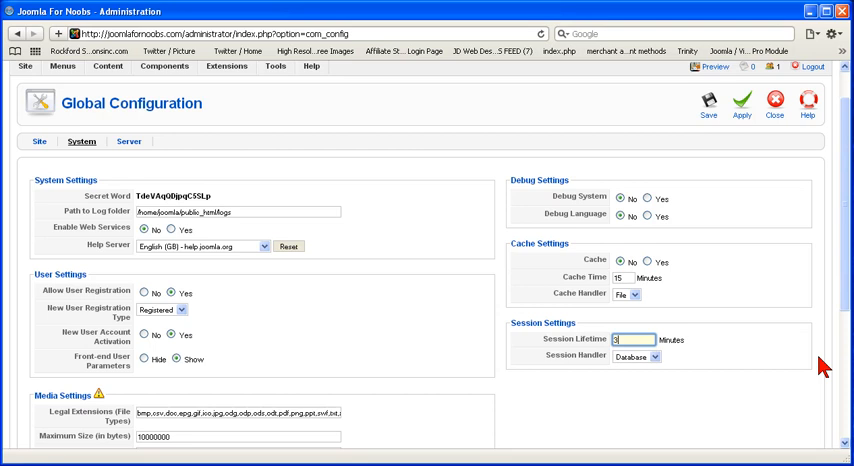
type("30")
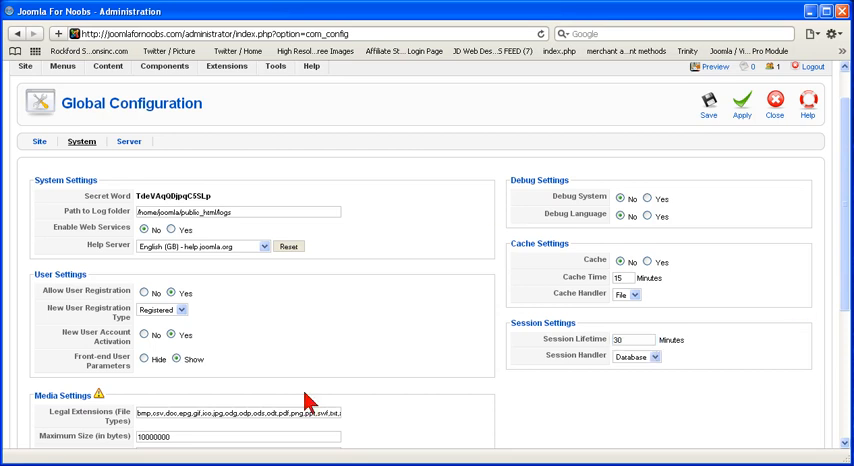
left_click(128, 140)
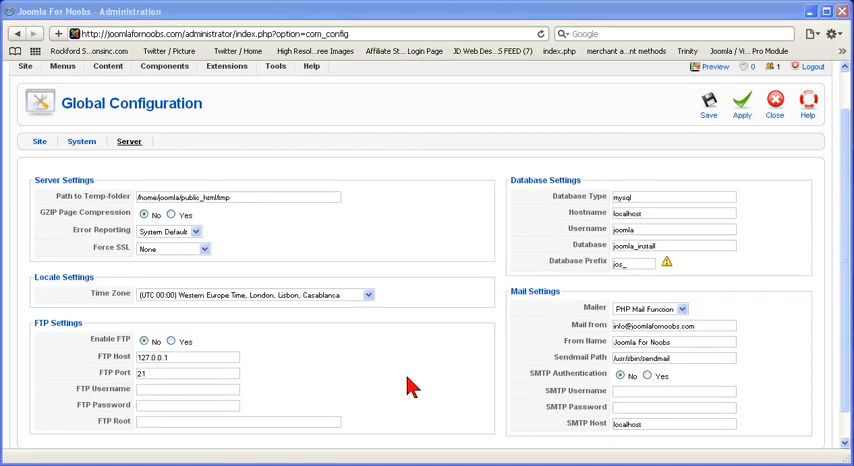
mouse_move(388, 232)
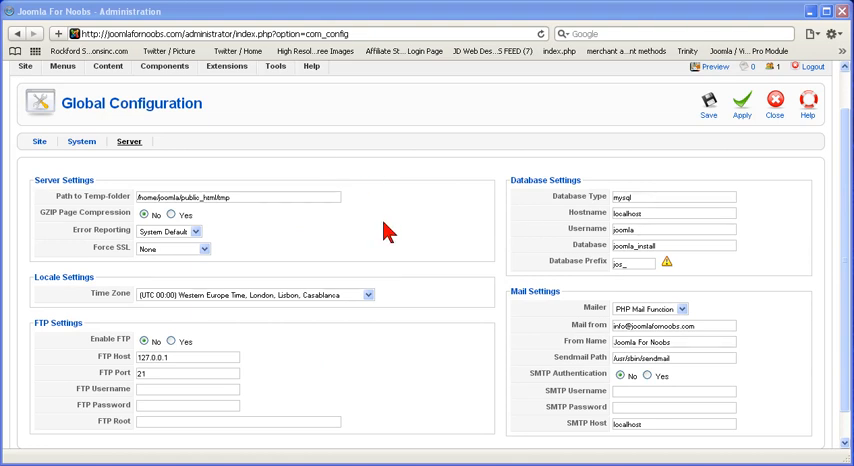
mouse_move(392, 224)
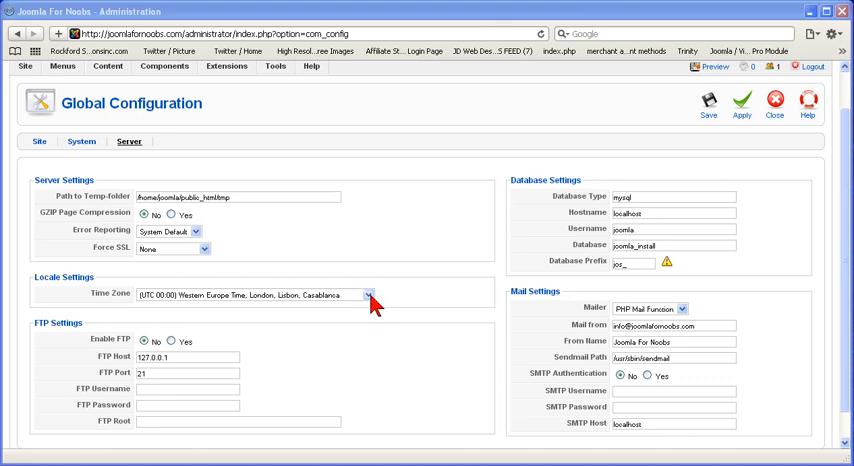
Step: Set the locale time zone to (UTC -10:00) Hawaii instead of Western Europe
left_click(368, 296)
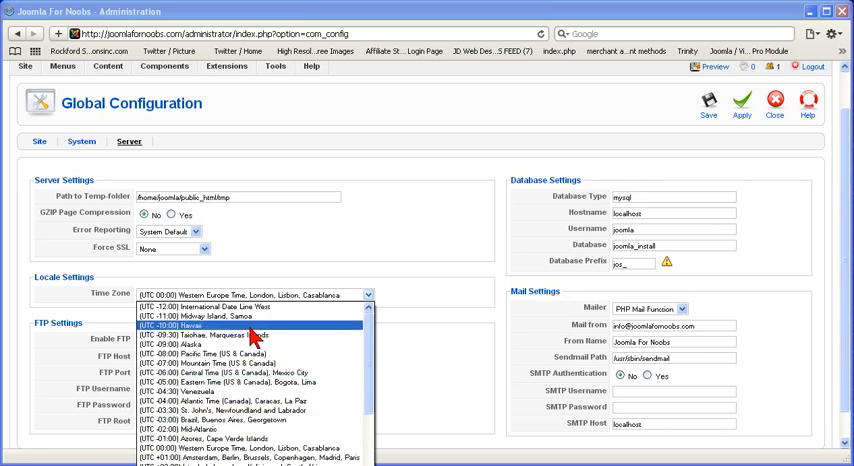
left_click(190, 324)
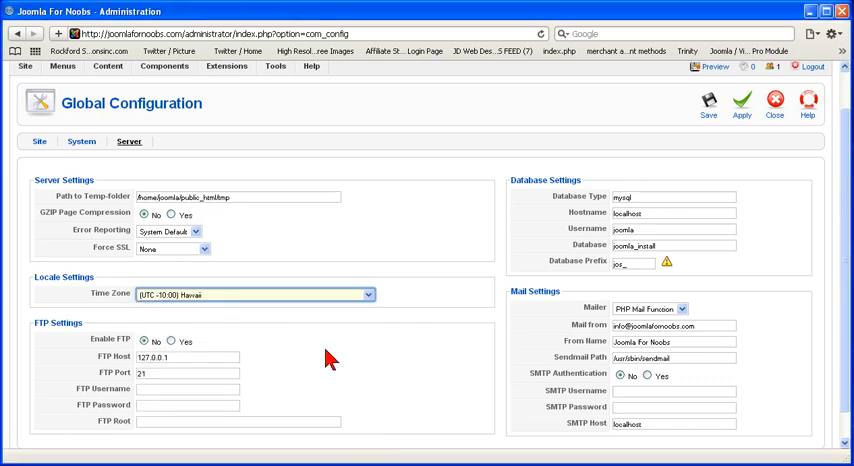
mouse_move(376, 368)
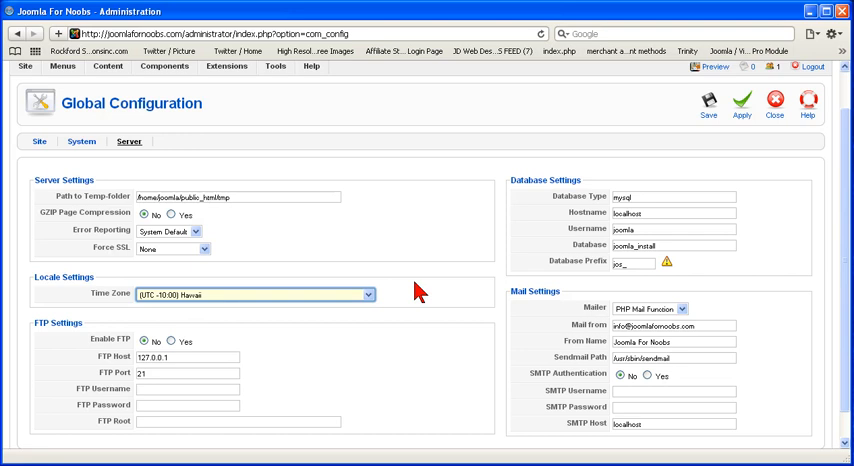
mouse_move(390, 234)
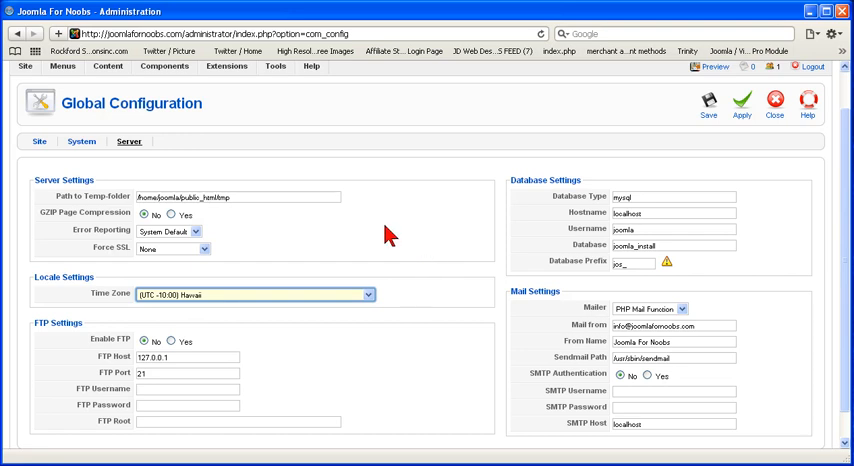
mouse_move(304, 240)
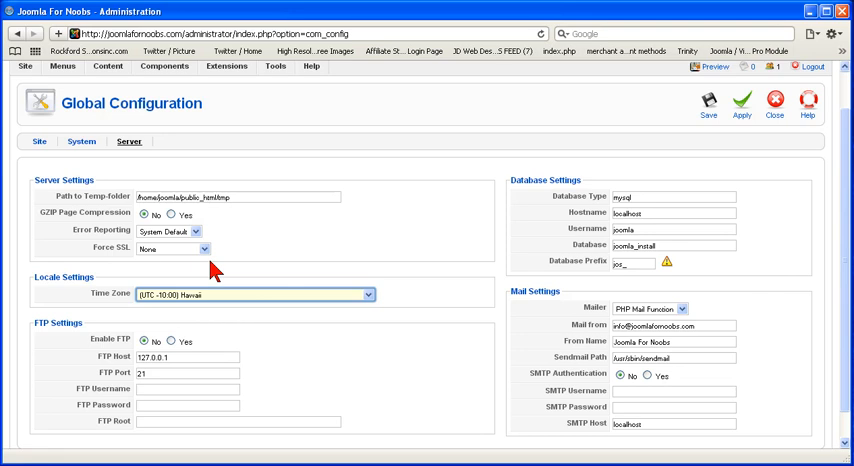
mouse_move(112, 248)
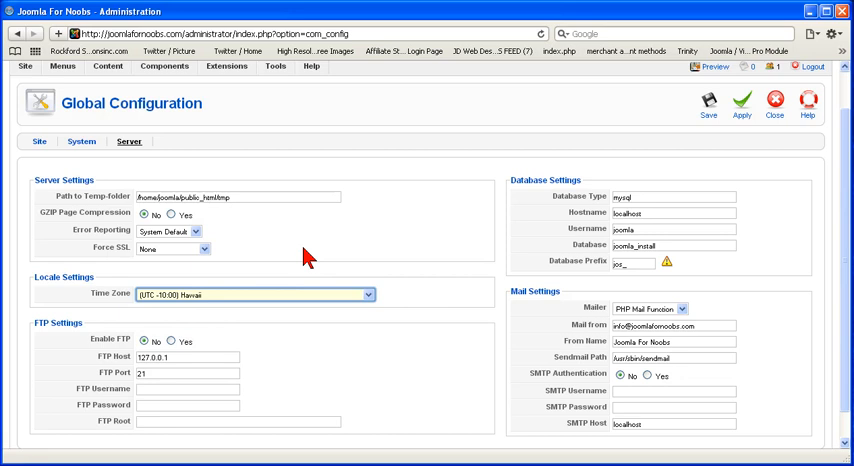
mouse_move(456, 244)
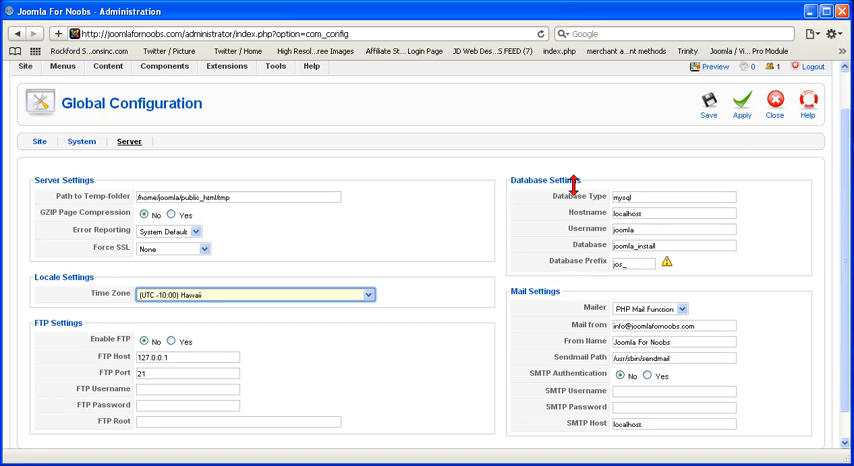
mouse_move(632, 228)
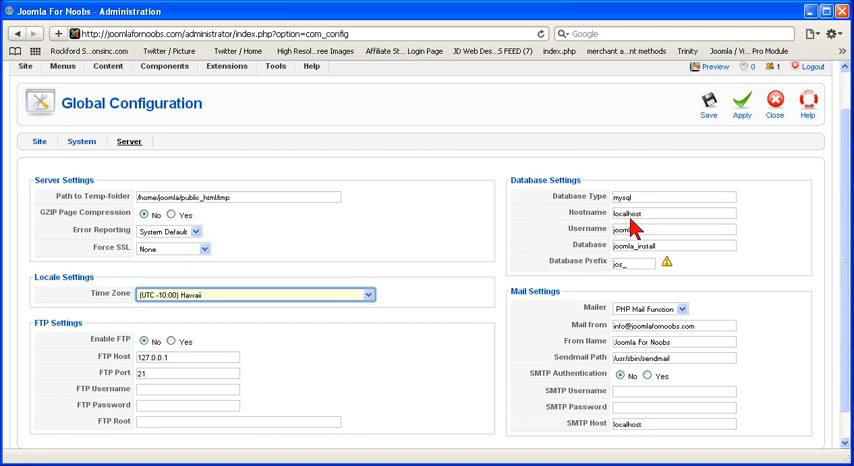
mouse_move(536, 242)
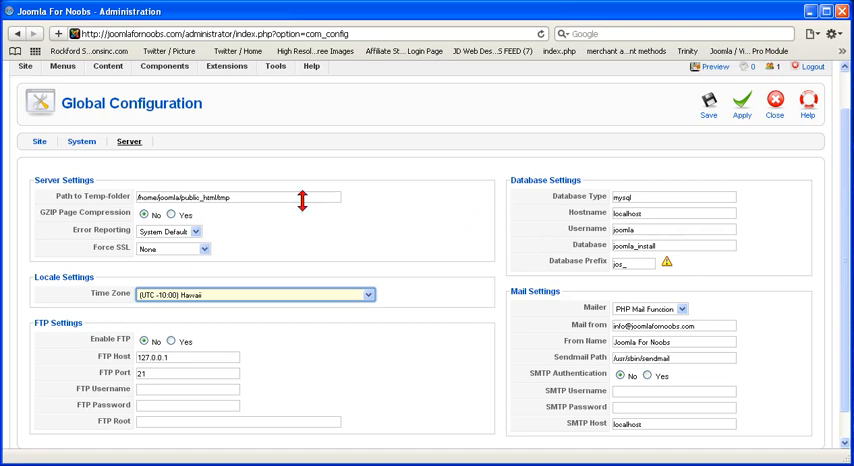
mouse_move(396, 258)
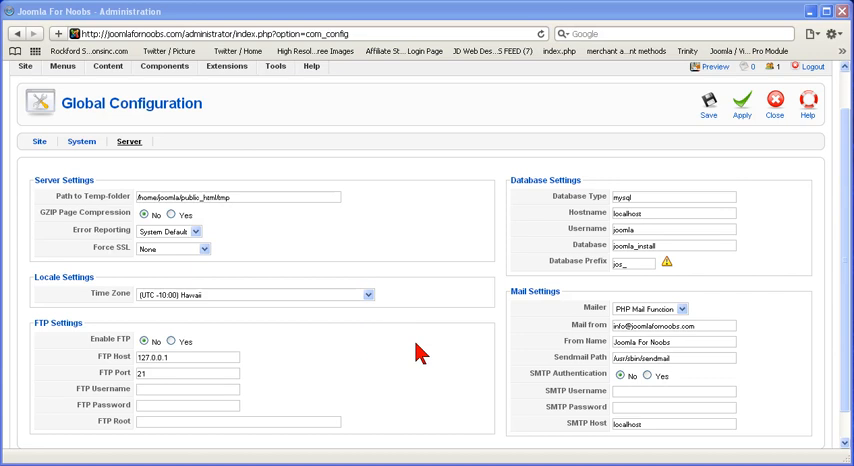
mouse_move(312, 266)
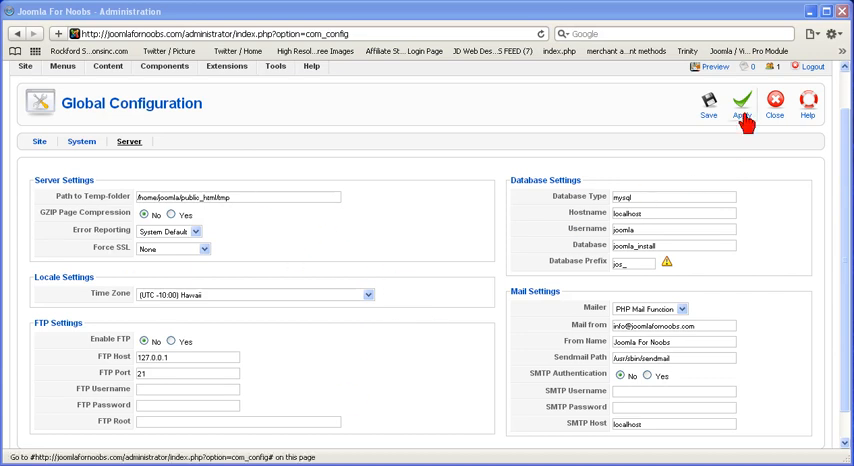
Step: Apply the Global Configuration so the configuration file is confirmed updated
left_click(740, 104)
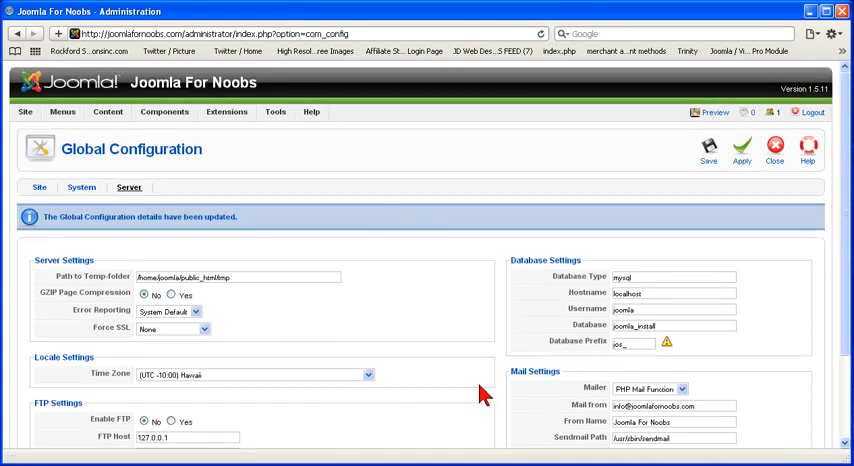
mouse_move(376, 406)
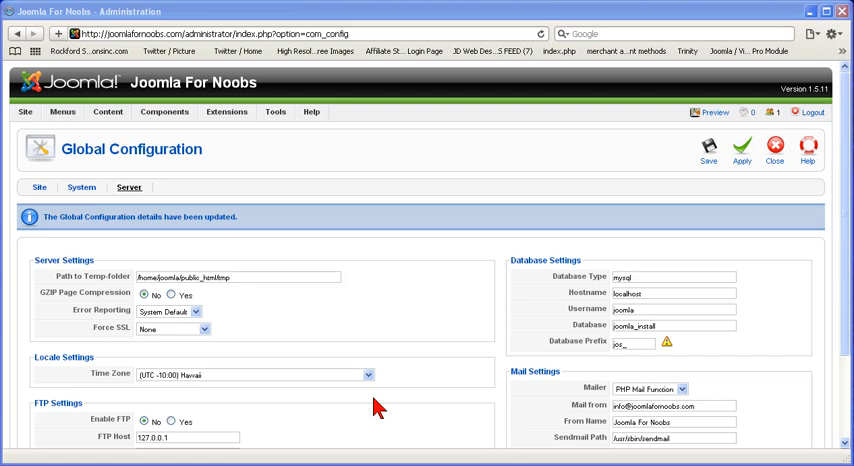
mouse_move(378, 406)
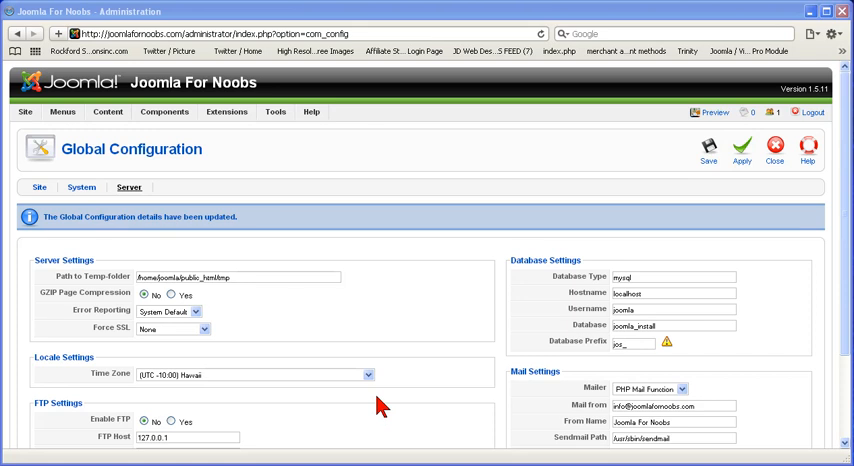
mouse_move(192, 436)
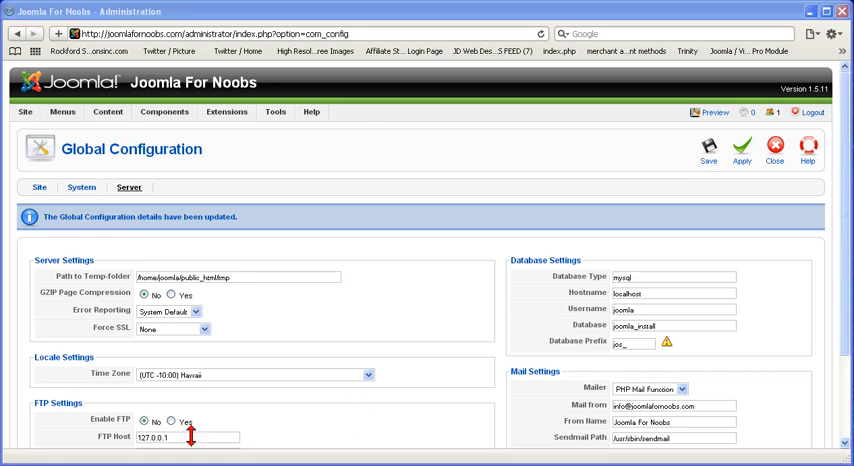